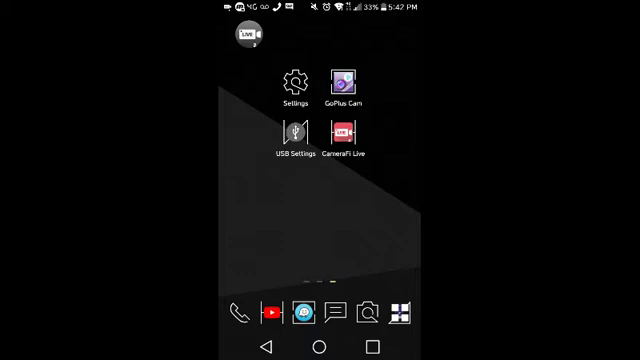
Turn on the Developer options switch, bringing up the 'Allow development settings?' prompt.
left_click(294, 140)
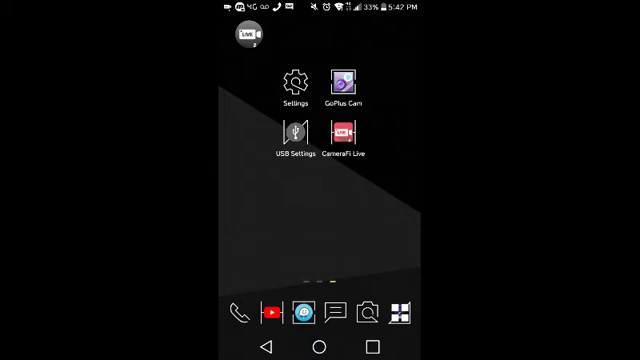
left_click(292, 84)
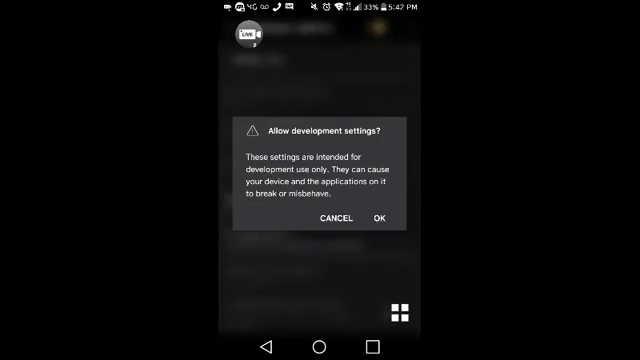
Confirm OK to allow development settings and scroll to Networking's 'Cellular data always active'.
left_click(384, 218)
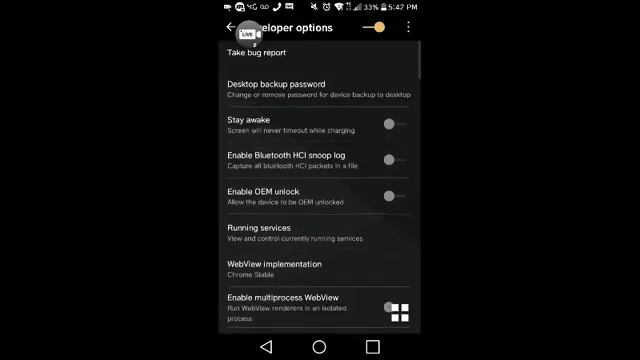
scroll("down", 3)
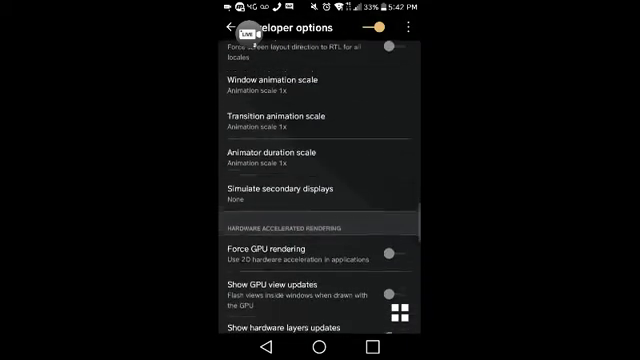
scroll("down", 3)
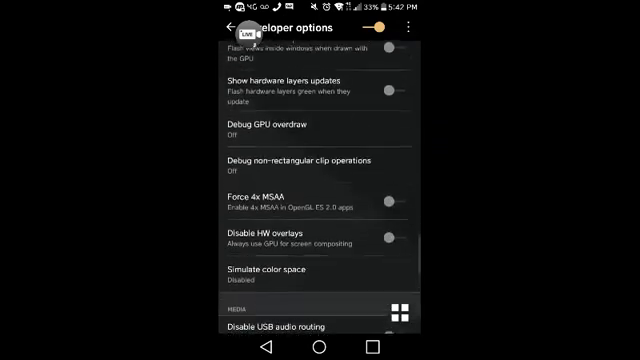
scroll("down", 3)
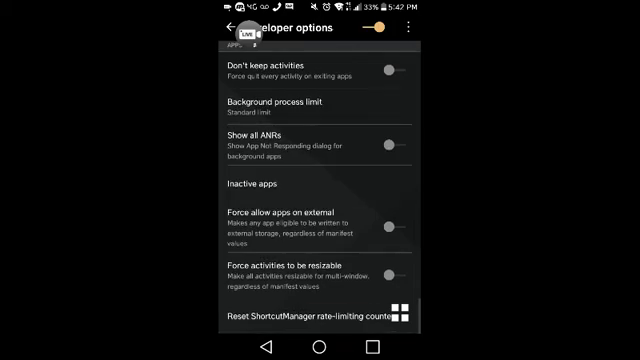
scroll("down", 3)
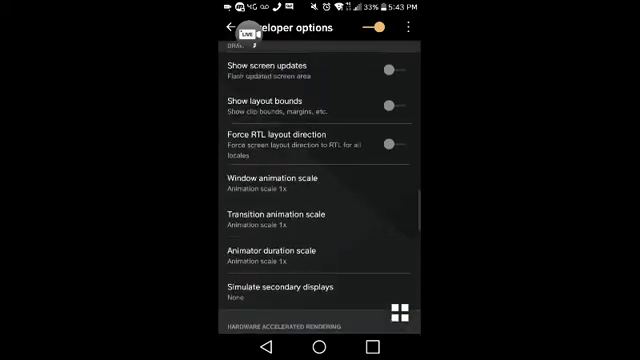
scroll("down", 3)
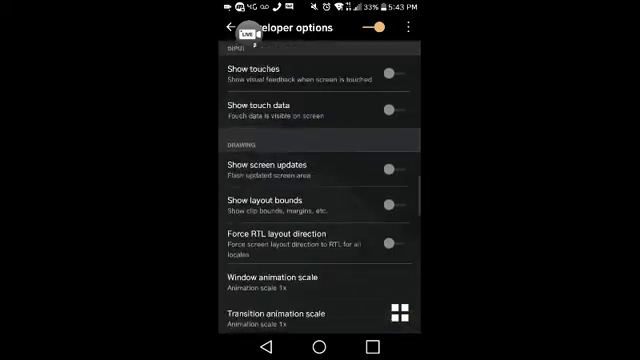
scroll("down", 3)
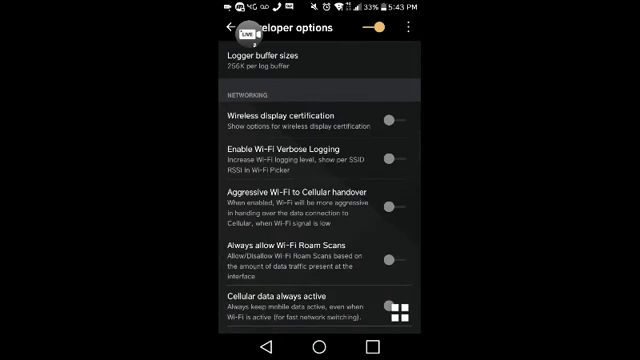